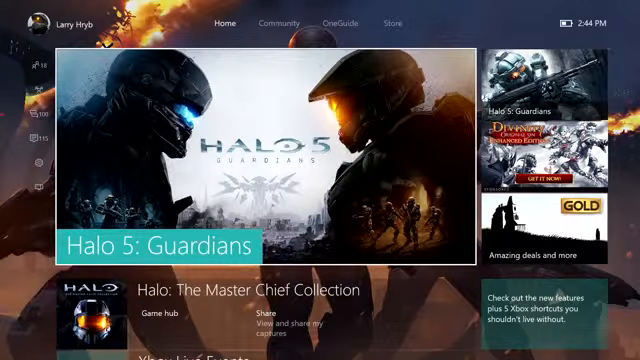
Step: Move to the Games store page featuring Halo 5: Guardians and top-rated titles
scroll(down, 3)
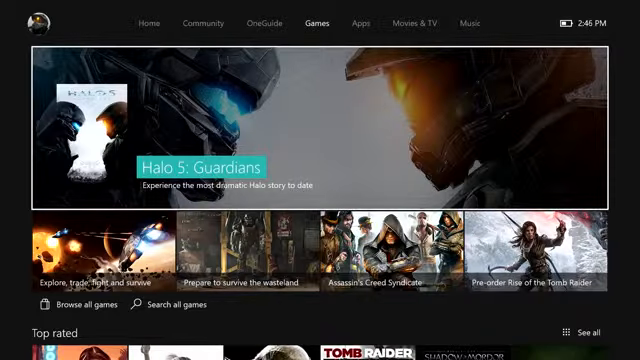
mouse_move(250, 250)
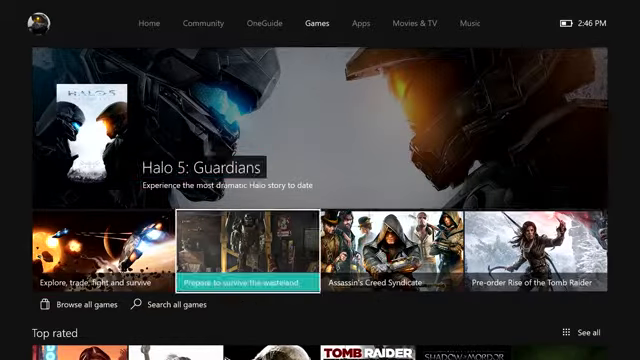
click(545, 248)
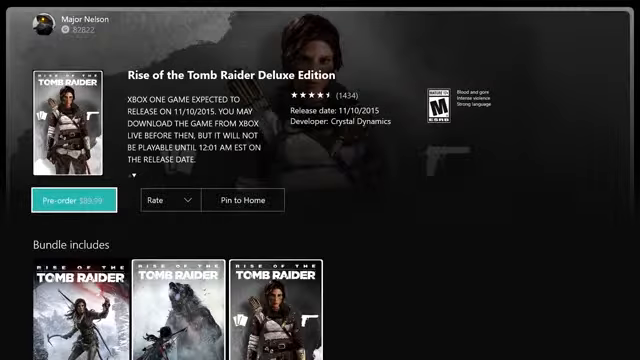
scroll(down, 3)
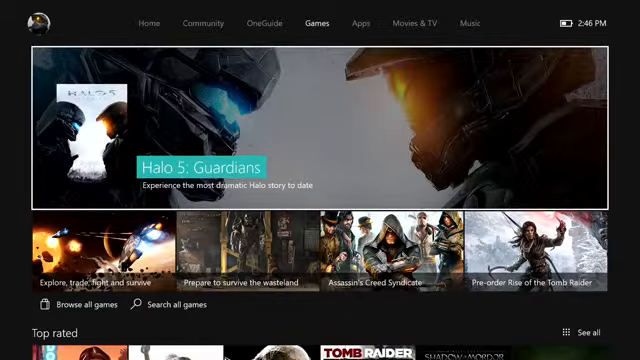
scroll(down, 3)
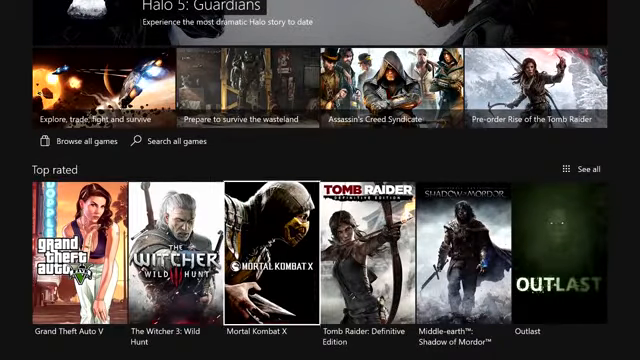
scroll(up, 3)
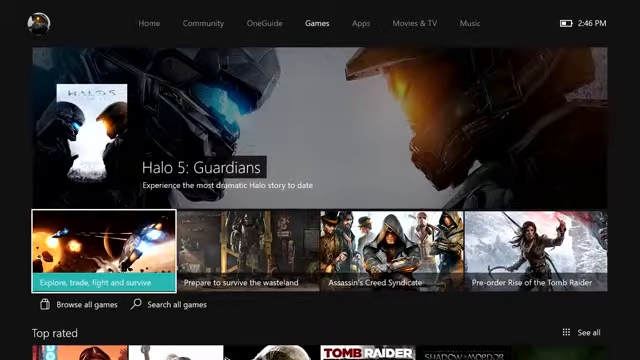
scroll(down, 3)
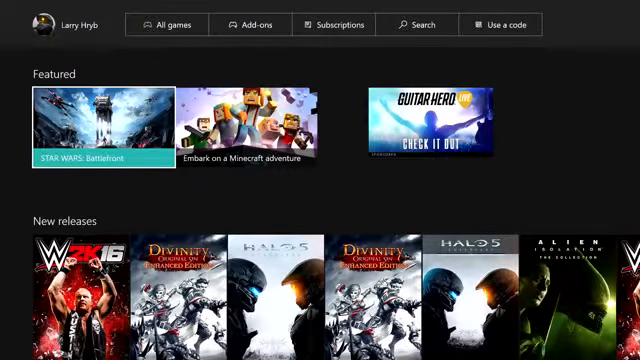
Step: Browse the catalogue rows from Featured through Most played down to Game preview
scroll(down, 3)
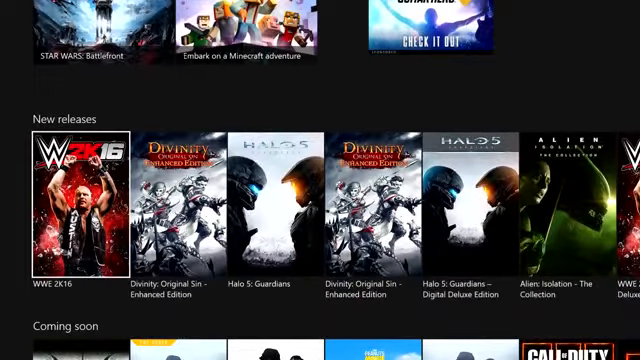
scroll(down, 3)
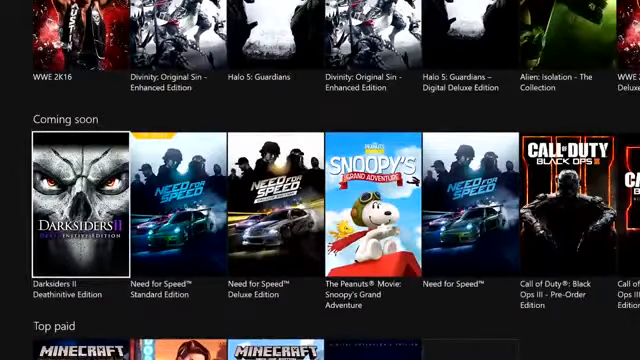
scroll(down, 3)
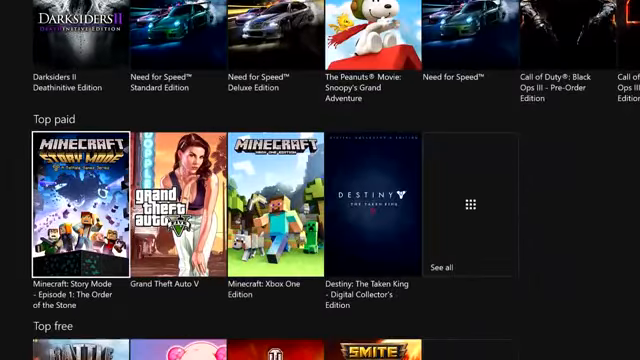
scroll(down, 3)
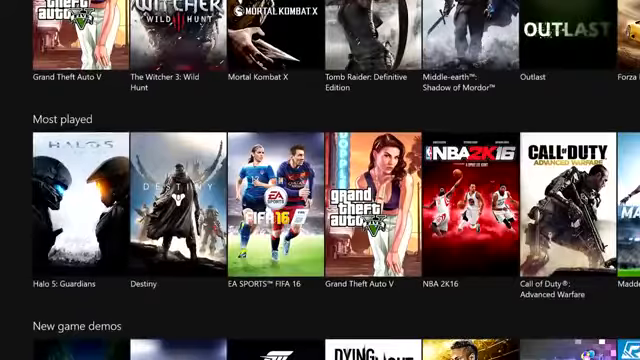
scroll(down, 3)
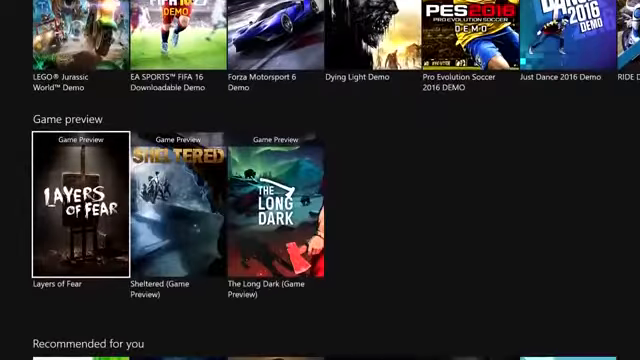
scroll(down, 3)
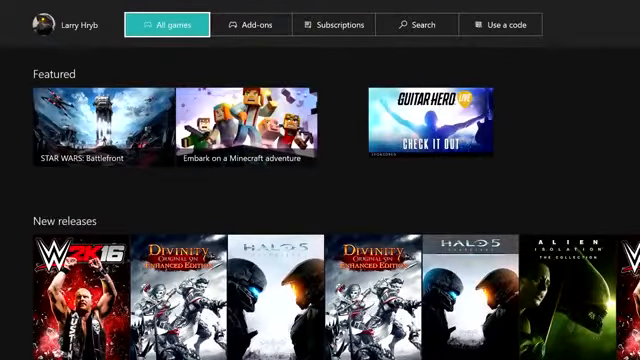
click(257, 24)
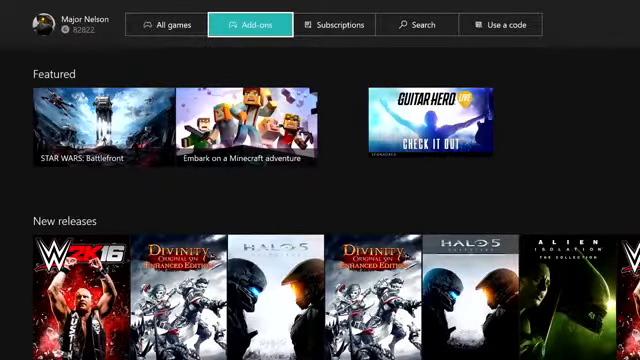
click(338, 24)
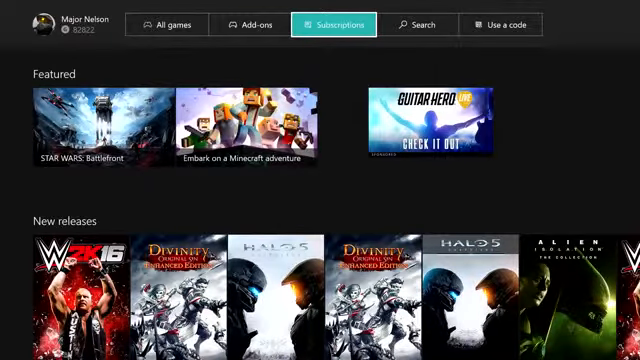
click(419, 25)
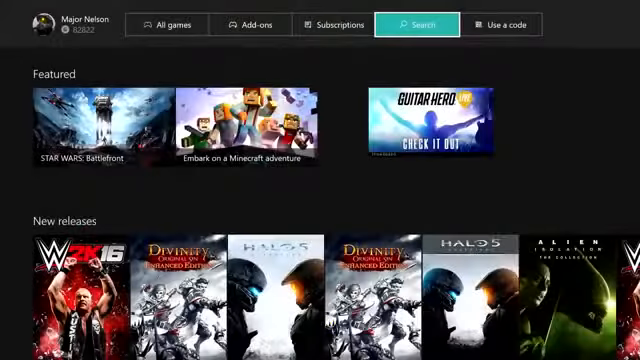
scroll(down, 3)
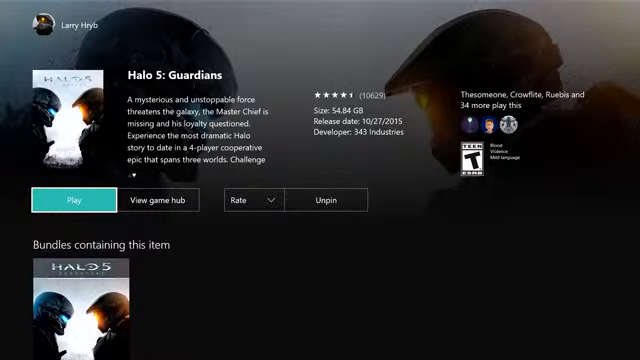
Step: Rate Halo 5: Guardians five stars and reach its achievements: 340/1000 gamerscore, 30 unlocked
click(240, 200)
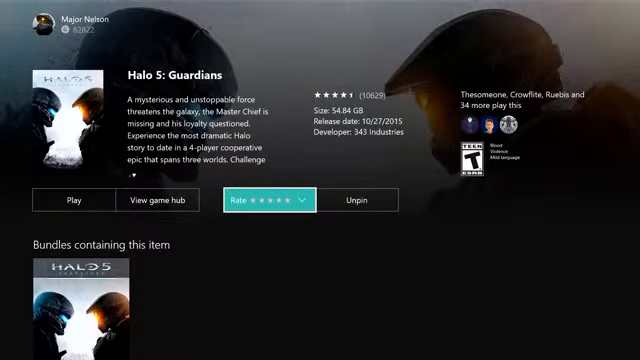
mouse_move(75, 200)
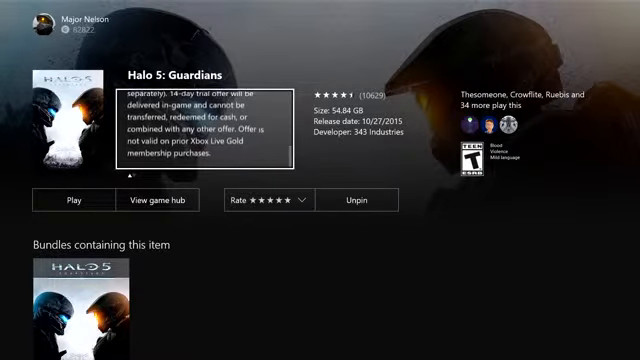
scroll(down, 3)
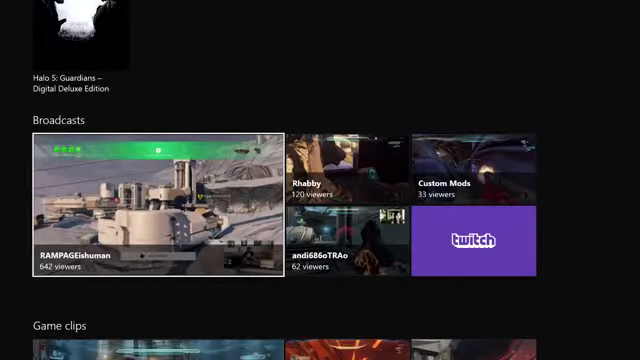
scroll(down, 3)
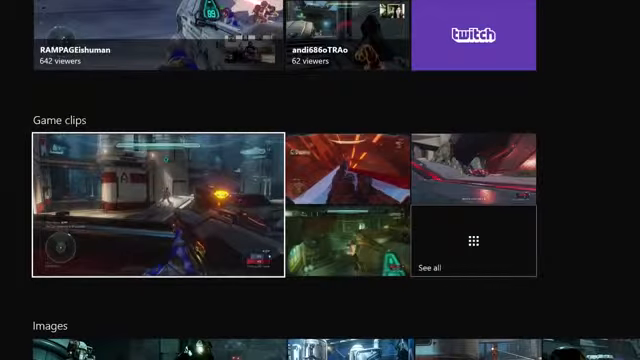
scroll(down, 3)
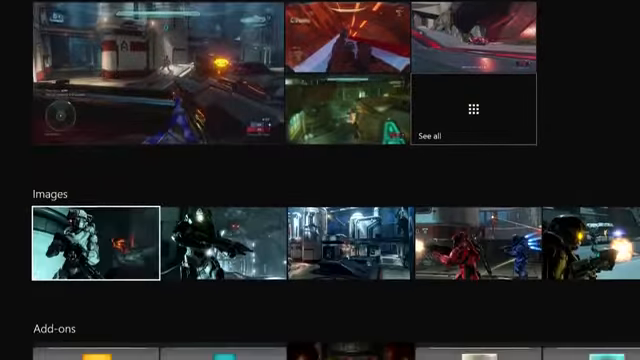
click(97, 243)
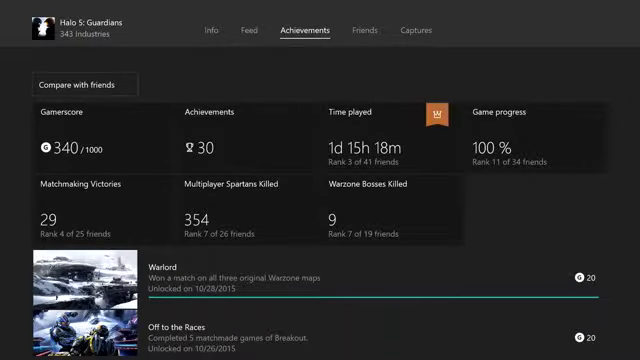
Step: Switch the Halo 5 hub to Friends, showing two joinable friends and 40 who play
click(368, 30)
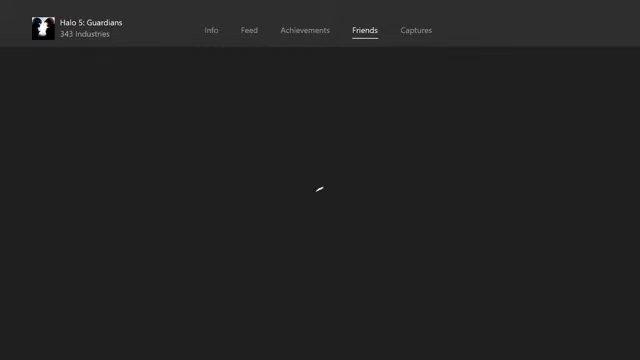
click(365, 30)
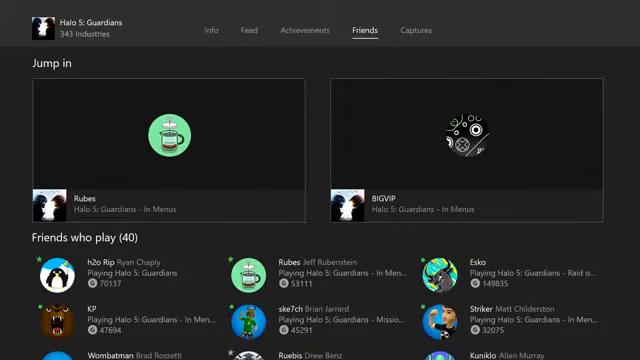